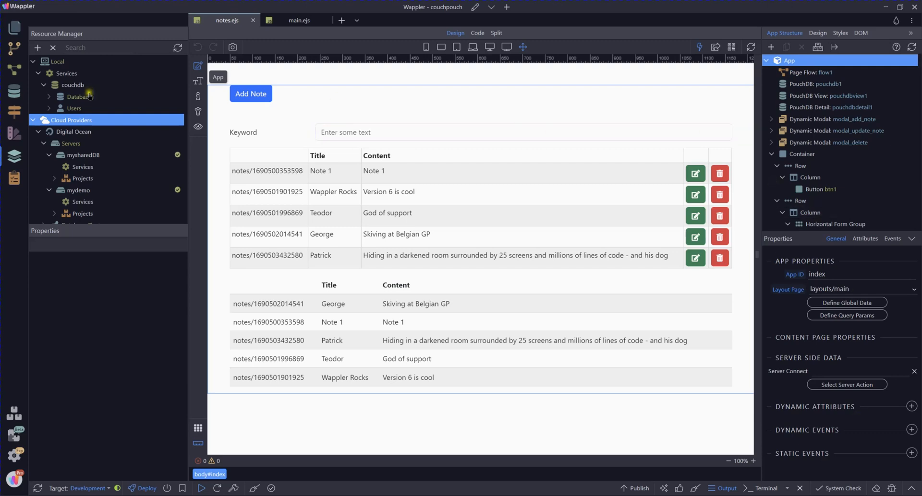
# Step: Select the mysharedDB server's Services node under the Digital Ocean provider
pyautogui.click(522, 132)
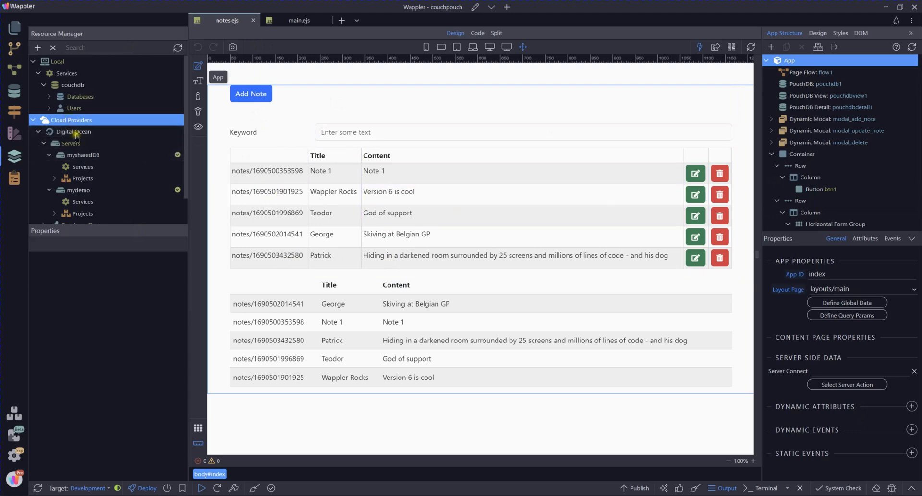
pyautogui.click(73, 132)
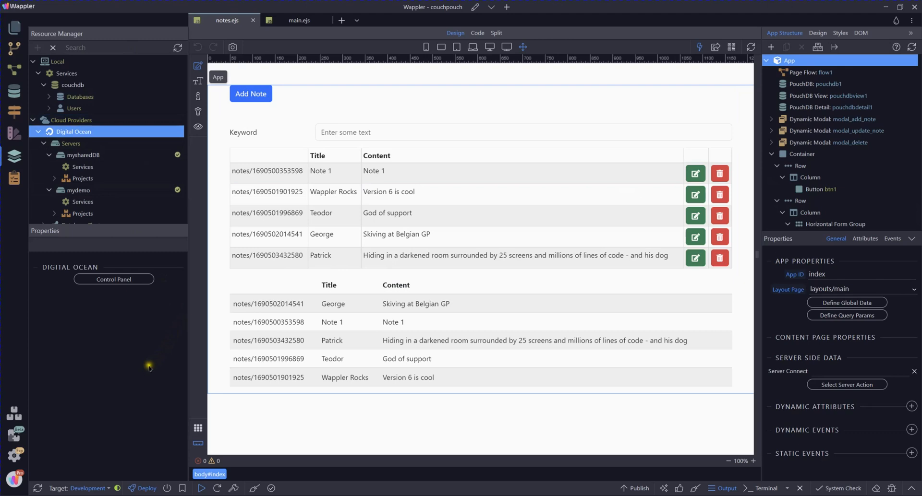
pyautogui.moveTo(71, 346)
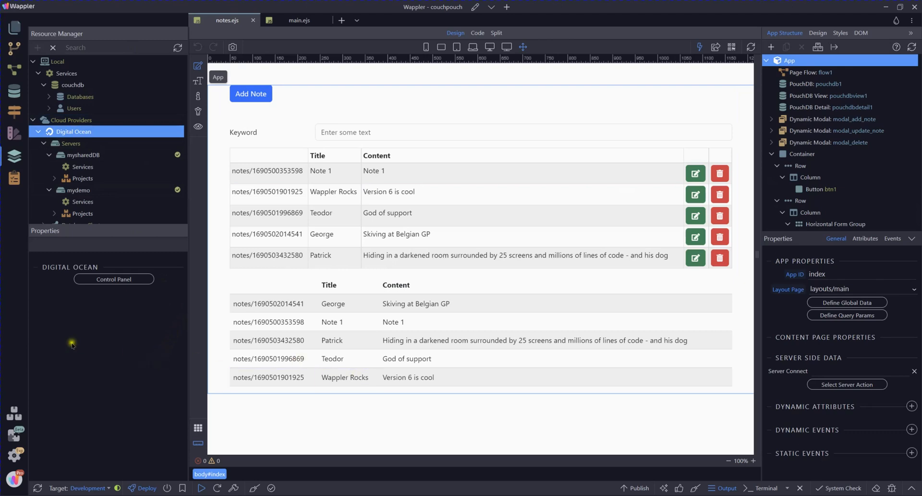
pyautogui.moveTo(121, 353)
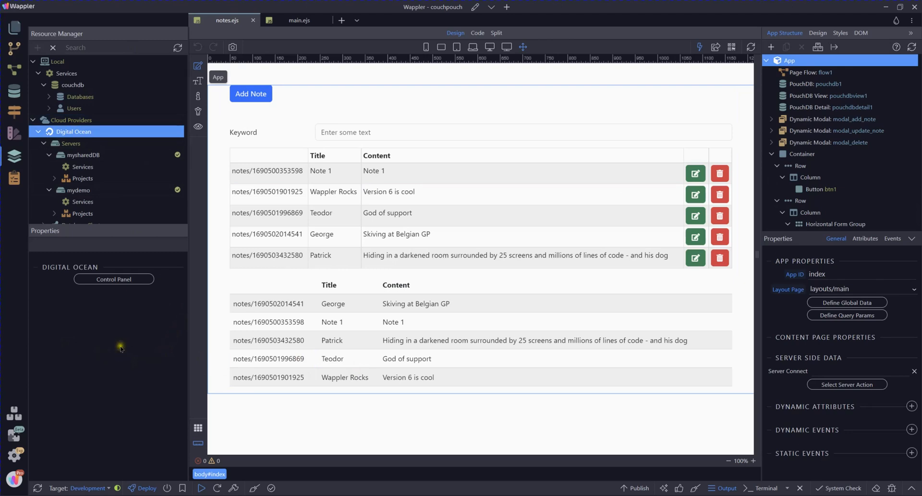
pyautogui.moveTo(146, 353)
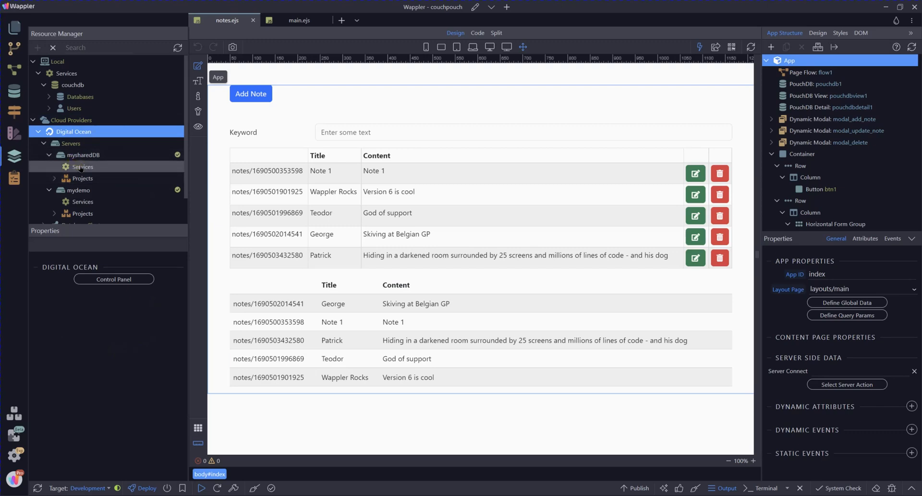
pyautogui.click(82, 155)
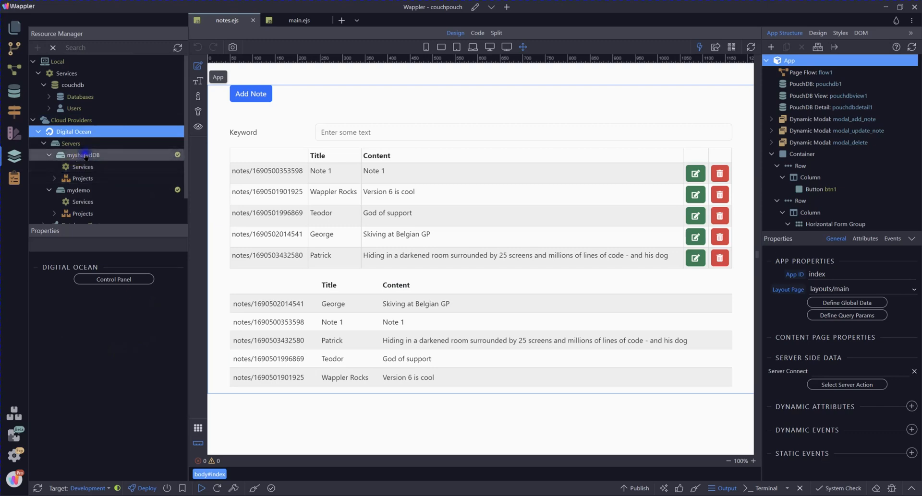
pyautogui.click(83, 167)
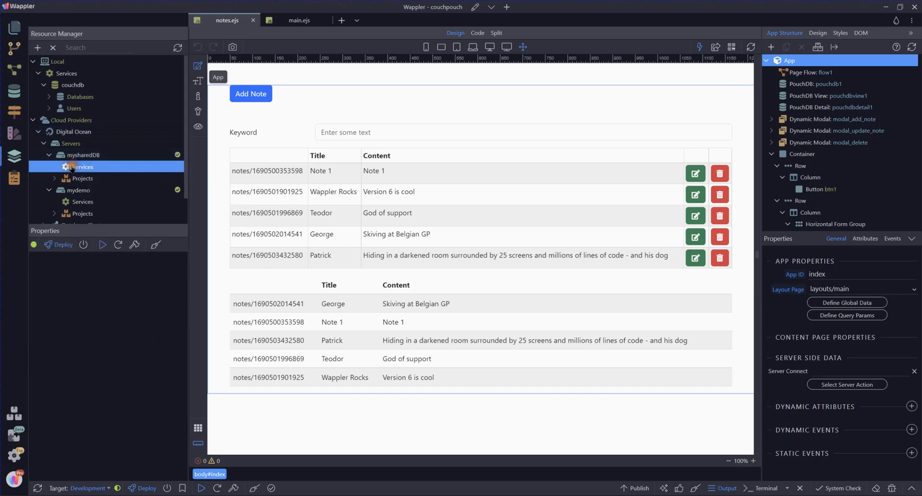
pyautogui.rightClick(83, 166)
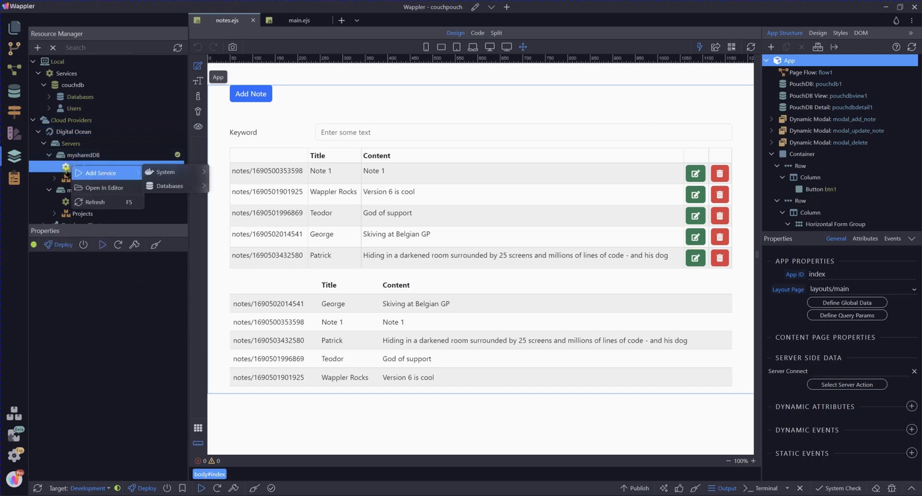
pyautogui.click(83, 155)
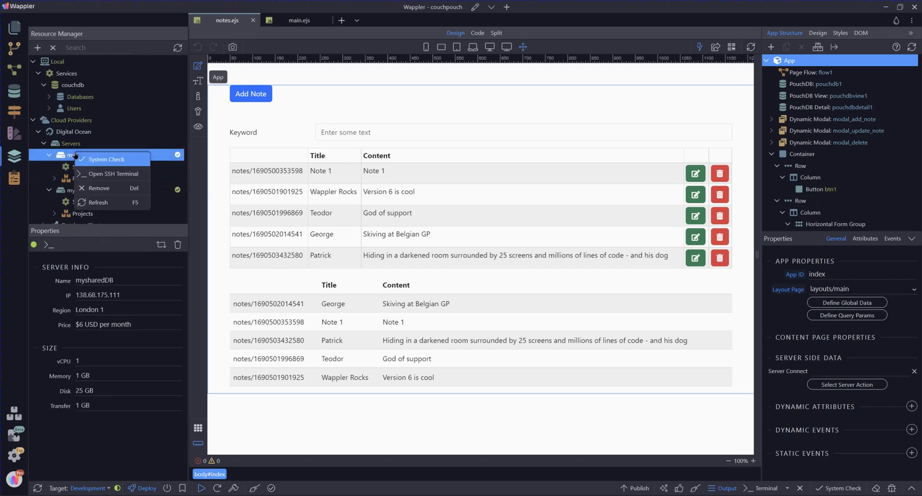
pyautogui.click(83, 166)
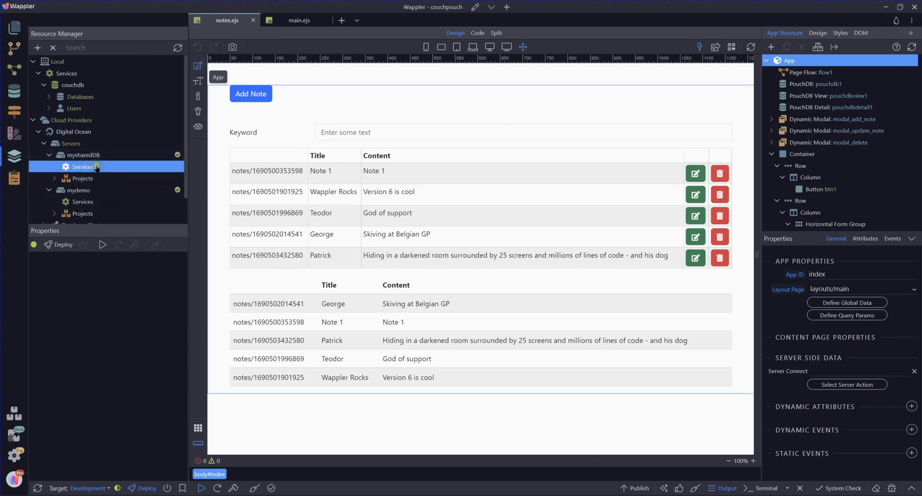
# Step: Add a CouchDB database service named couchdb to the mysharedDB server and deploy it
pyautogui.rightClick(83, 167)
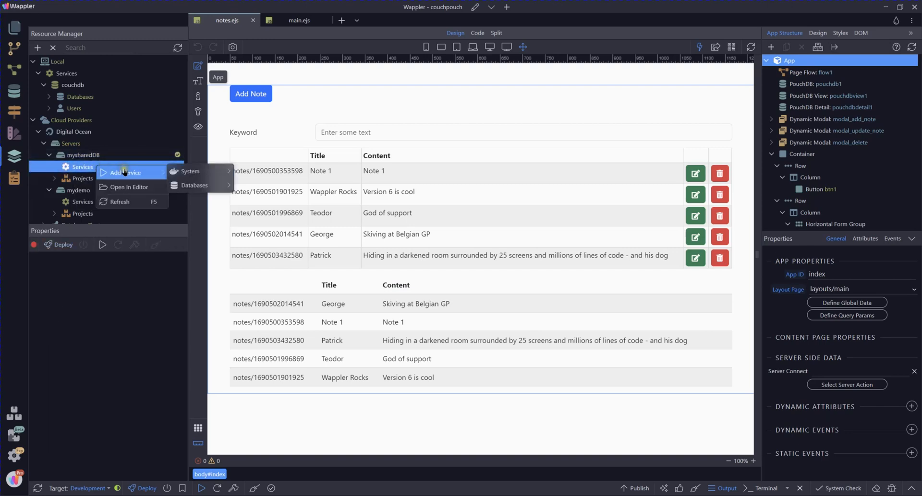
pyautogui.moveTo(189, 171)
pyautogui.write('couch')
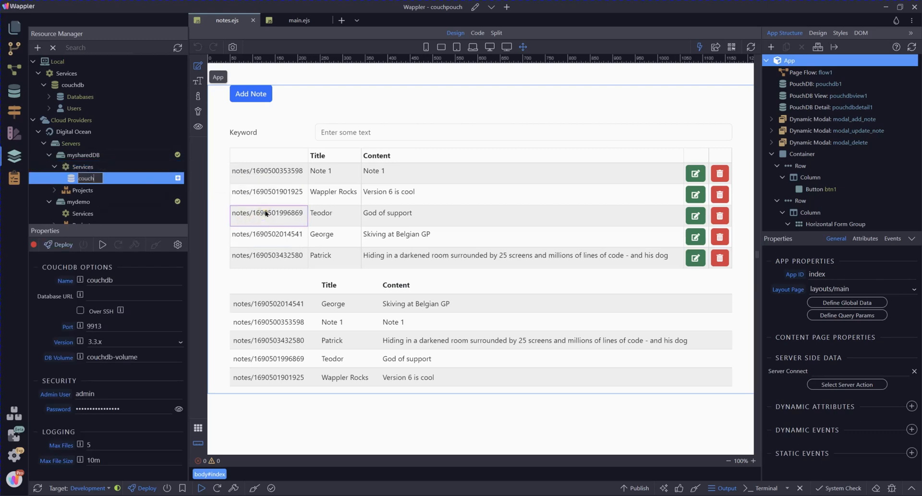
pyautogui.click(397, 234)
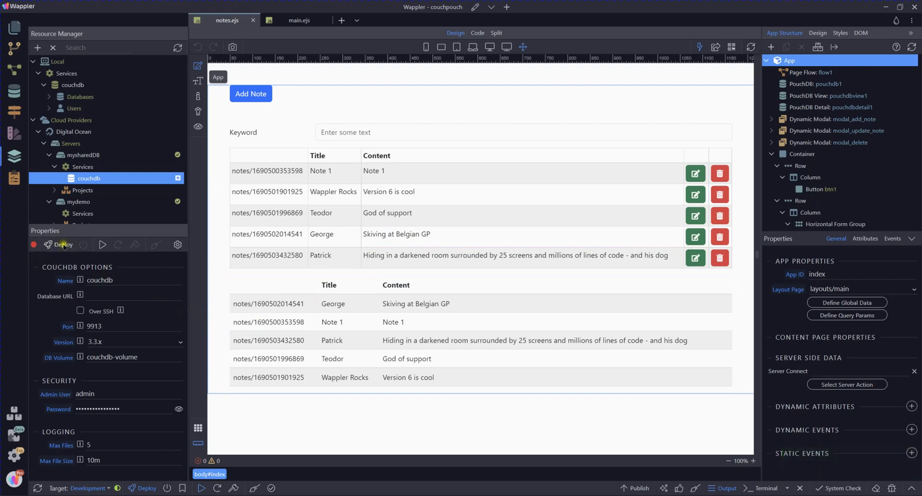
pyautogui.moveTo(64, 245)
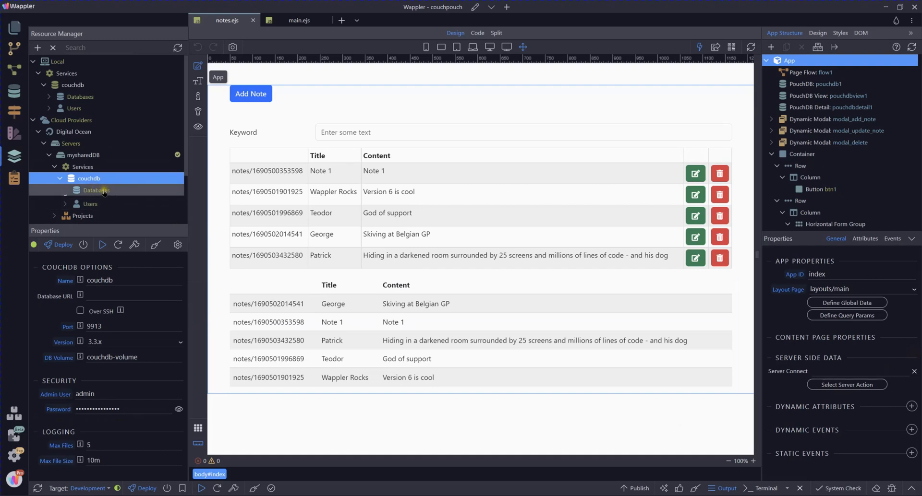
# Step: Add a database my_db and a user myuser to the couchdb service
pyautogui.rightClick(96, 190)
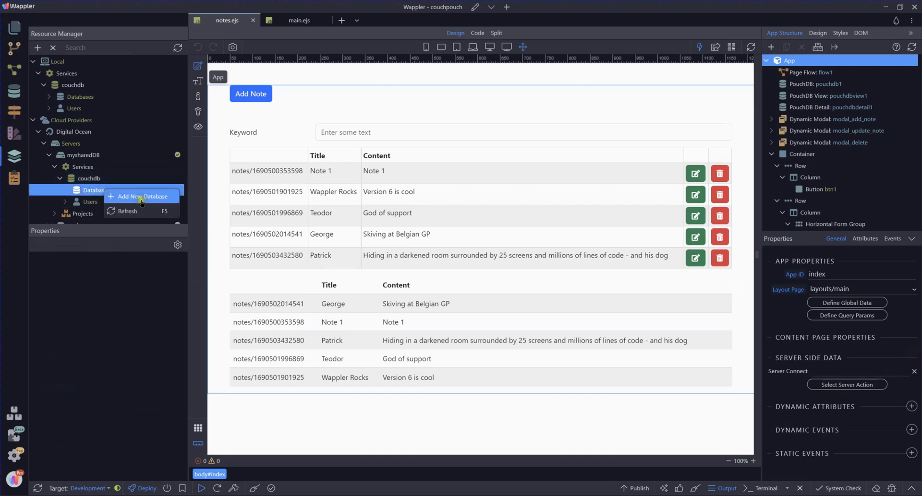
pyautogui.click(145, 197)
pyautogui.write('my_db')
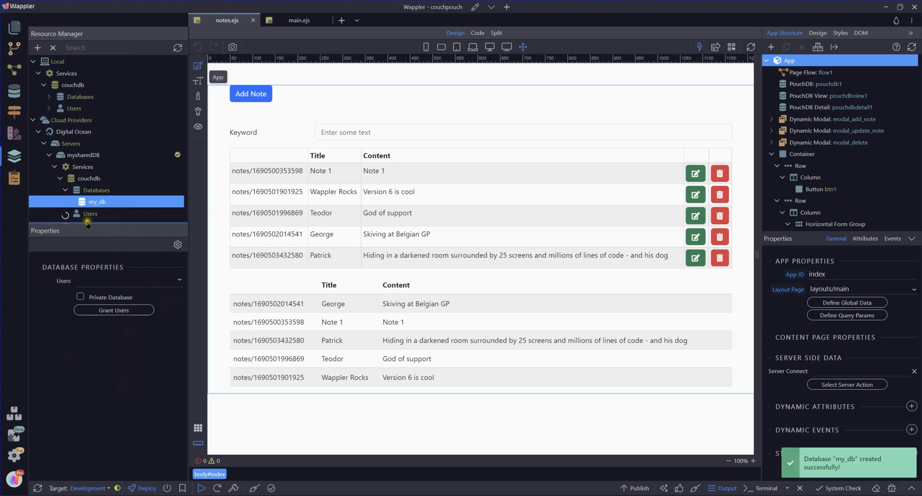
pyautogui.click(89, 218)
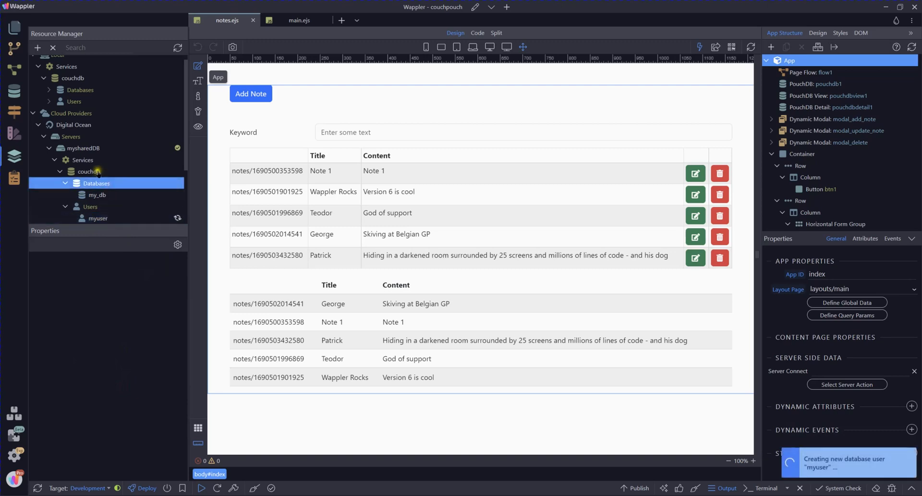
# Step: Grant user myuser access to the my_db database
pyautogui.click(89, 170)
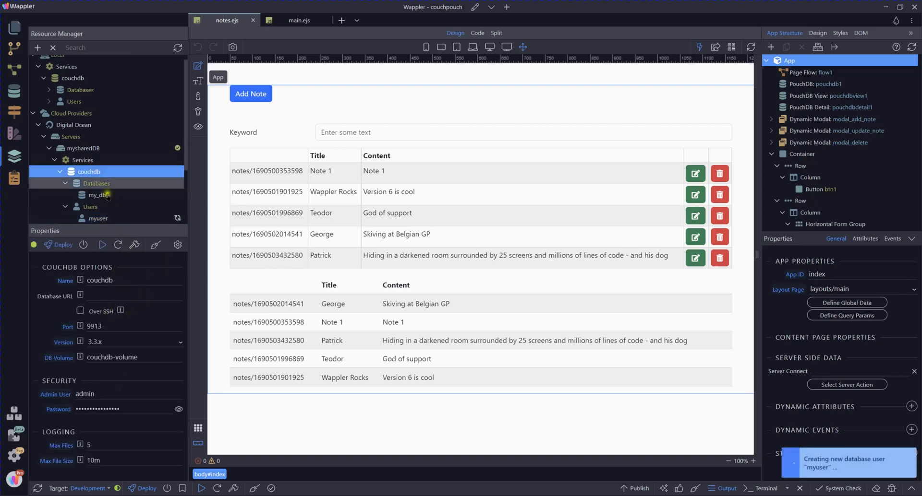
pyautogui.click(97, 195)
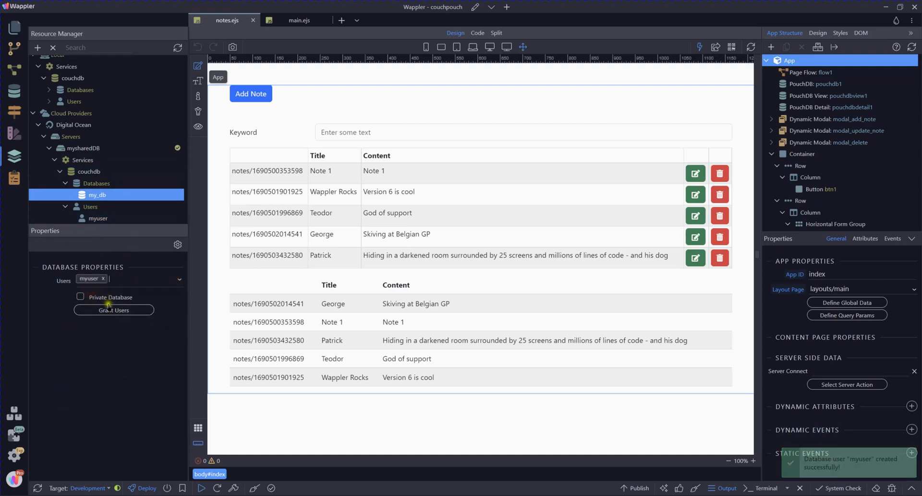
pyautogui.click(113, 310)
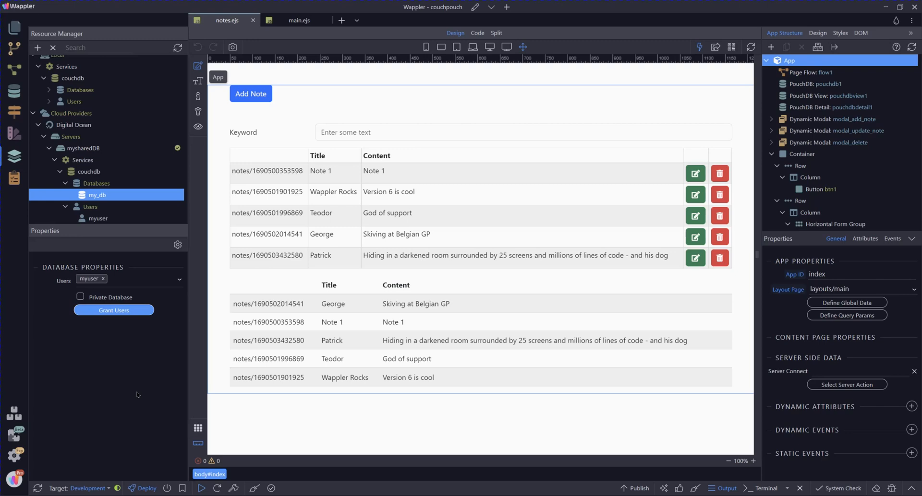
# Step: Expand db_connection in Database Manager to reveal the notes collection under Collections
pyautogui.click(14, 91)
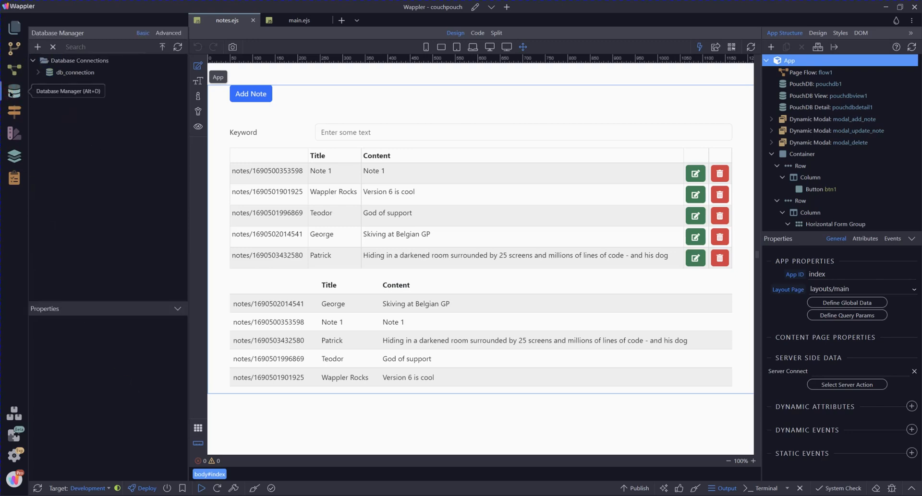
pyautogui.moveTo(100, 174)
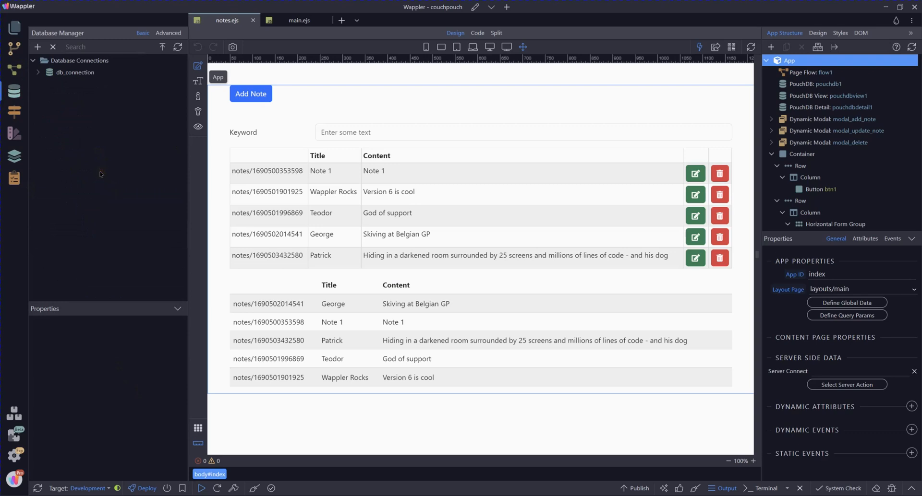
pyautogui.click(37, 72)
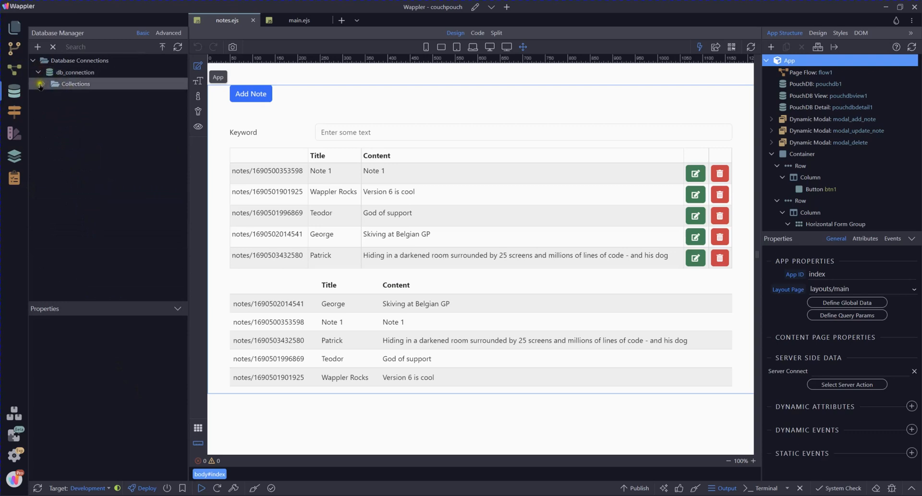
pyautogui.click(75, 72)
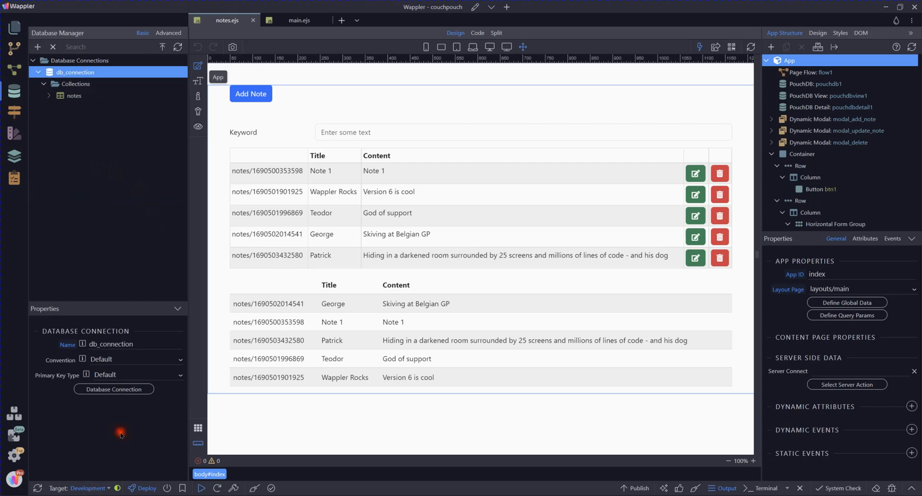
pyautogui.moveTo(475, 6)
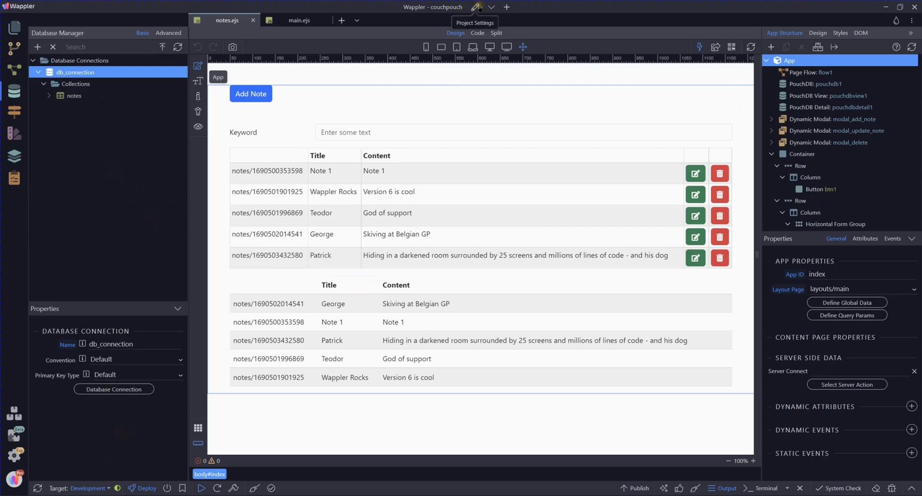
# Step: Show the Development target in Project Options, using the Local / couchdb cloud database
pyautogui.click(476, 7)
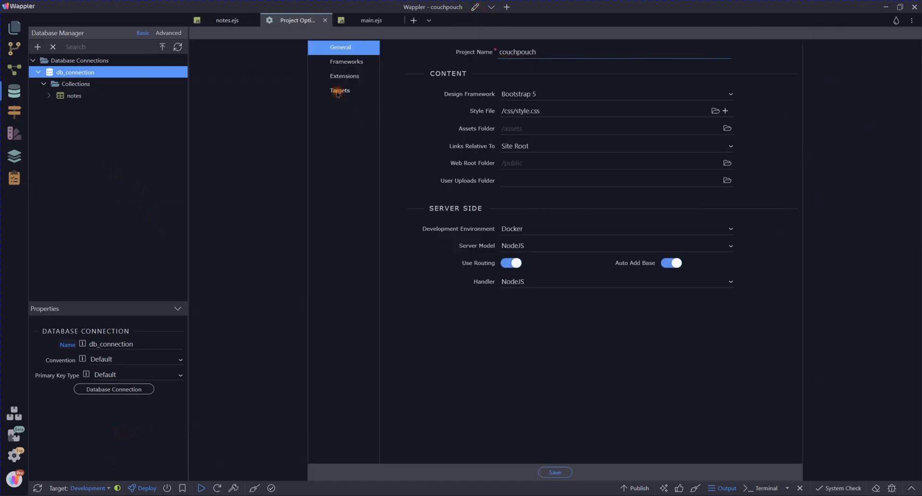
pyautogui.click(340, 90)
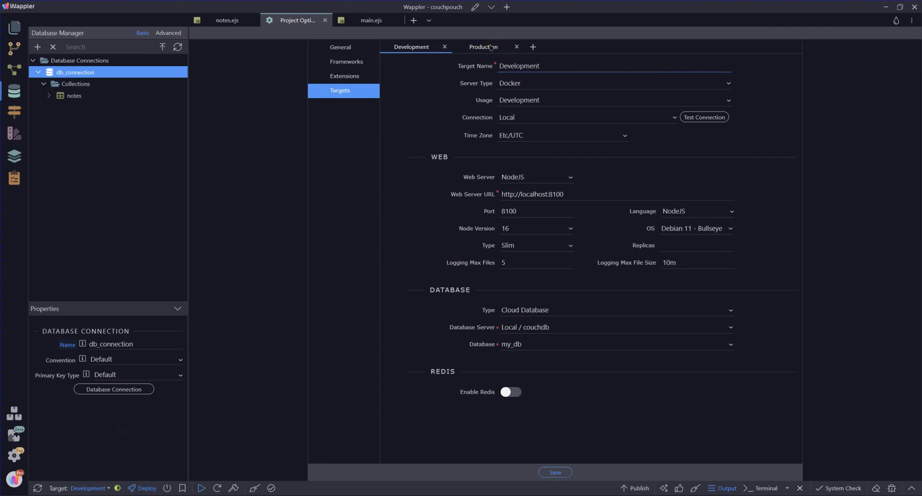
pyautogui.click(540, 66)
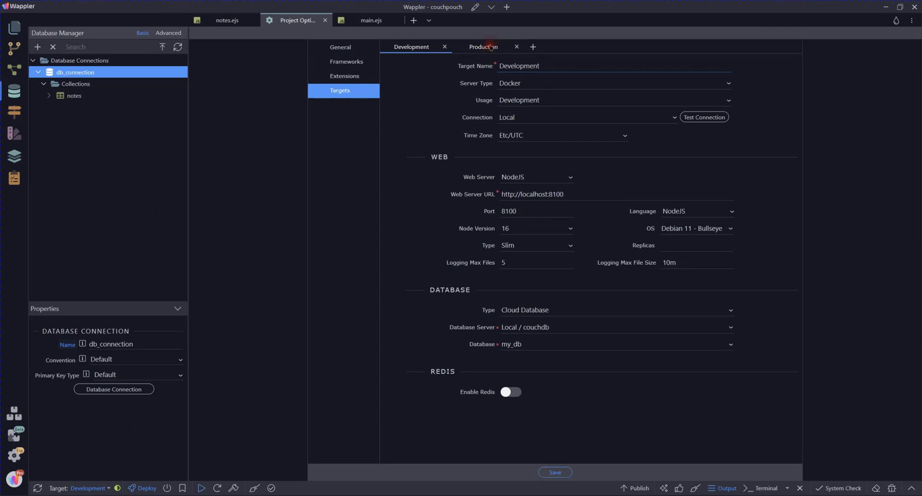
# Step: Save the Production target as Cloud Database on digitalocean / mysharedDB / couchdb with database my_db
pyautogui.click(483, 47)
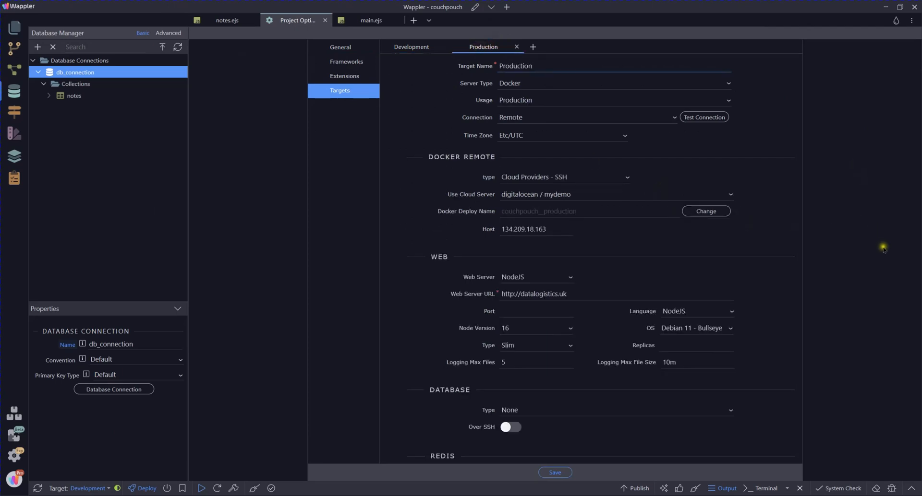
pyautogui.moveTo(828, 294)
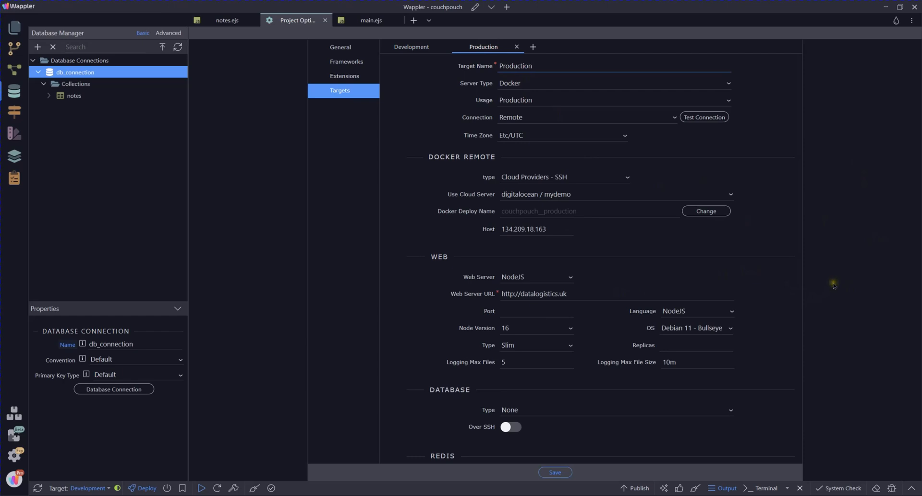
pyautogui.click(534, 65)
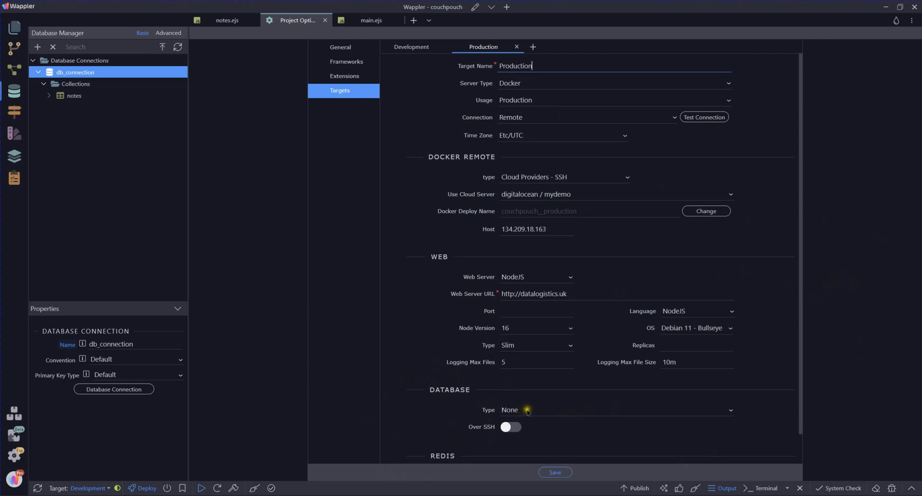
pyautogui.click(614, 410)
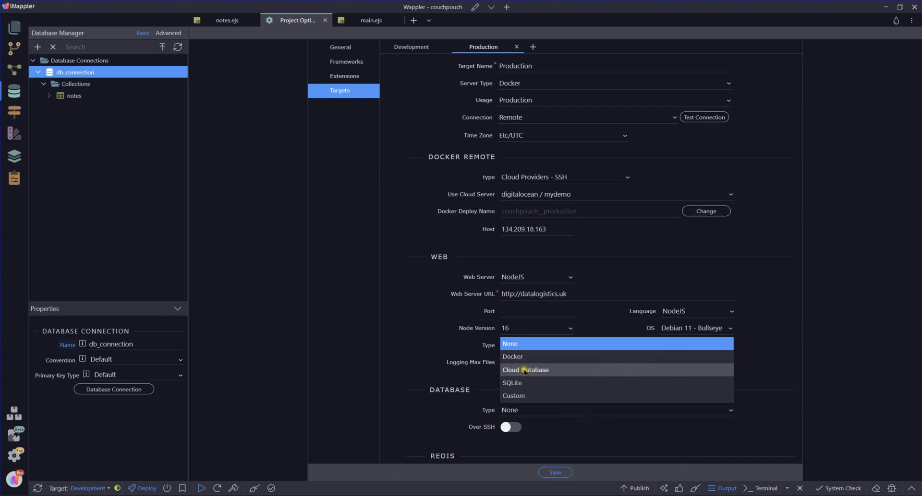
pyautogui.click(525, 370)
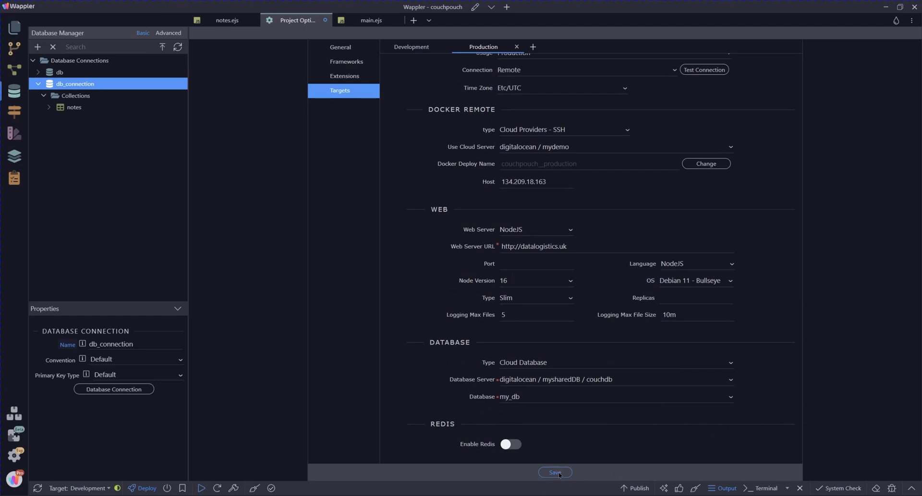
pyautogui.click(554, 472)
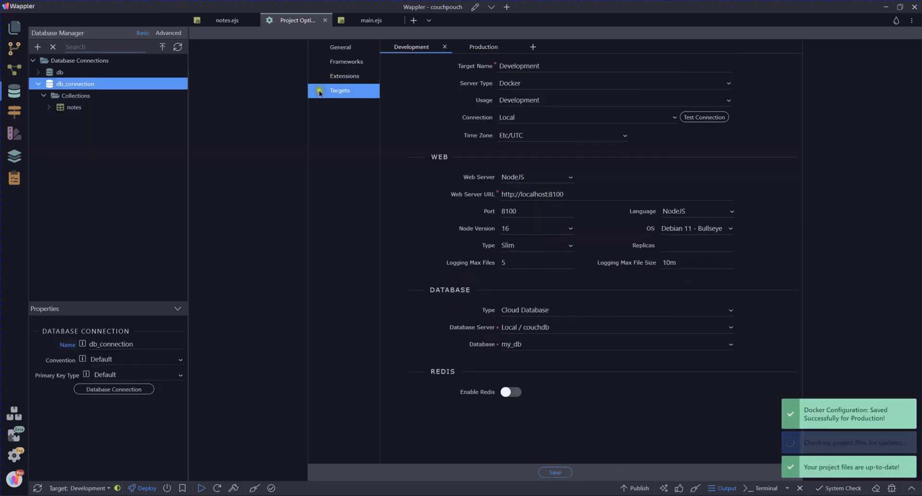
pyautogui.click(227, 20)
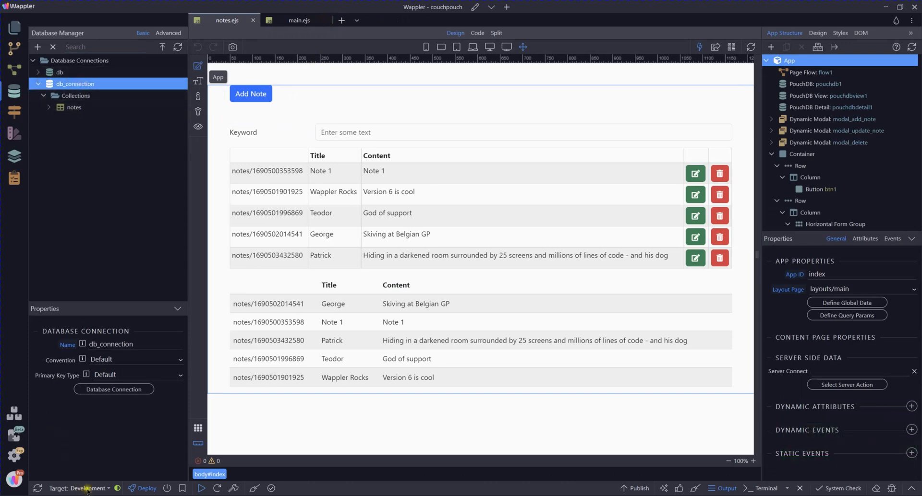
# Step: Make Production the active target and bring up the db_connection settings
pyautogui.click(89, 488)
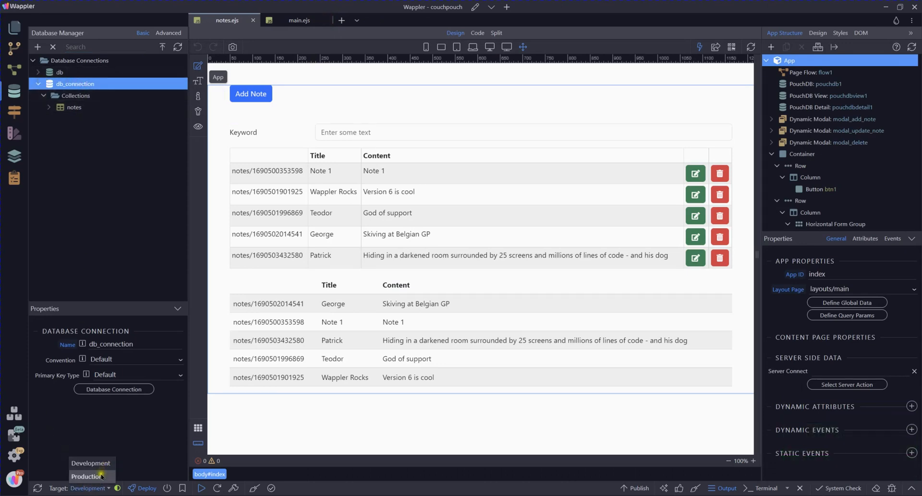
pyautogui.click(87, 477)
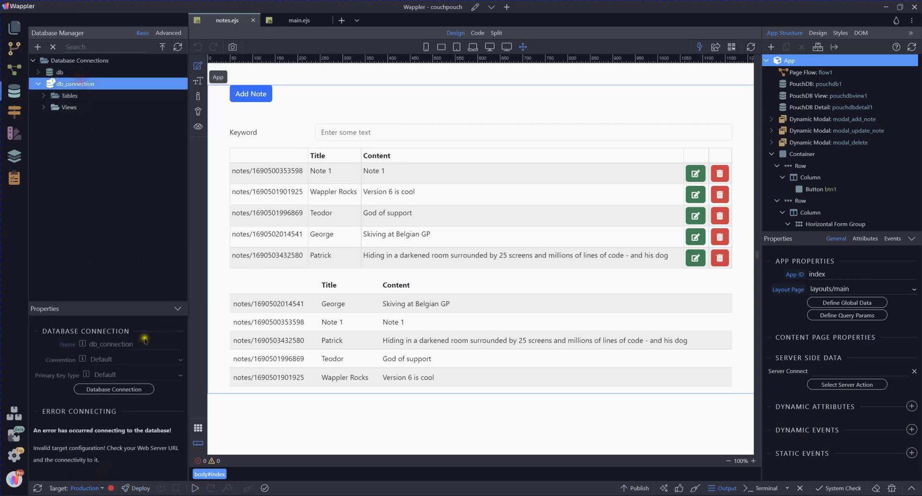
pyautogui.click(113, 390)
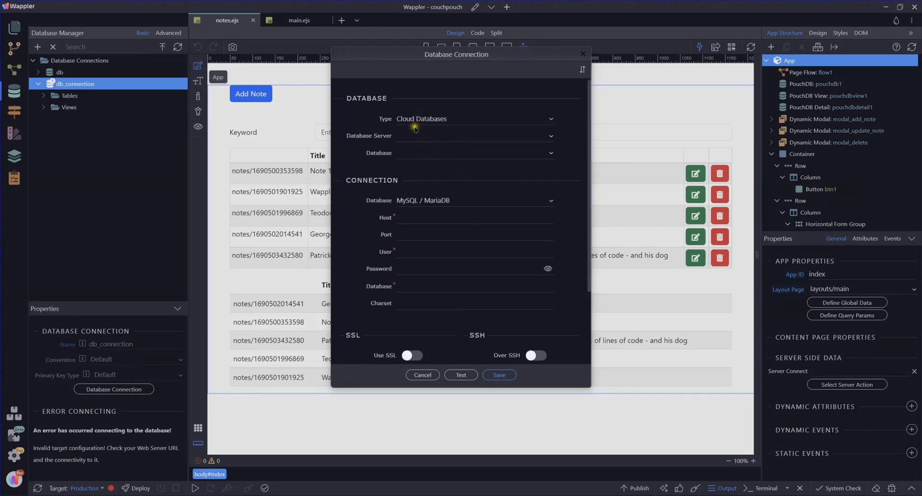
# Step: Point db_connection at digitalocean / mysharedDB / couchdb, my_db, and test the connection successfully
pyautogui.click(474, 136)
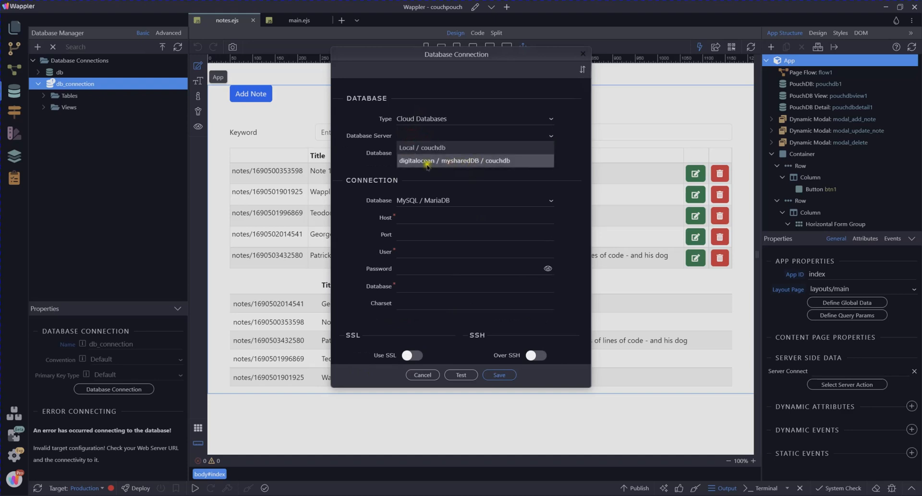
pyautogui.click(455, 161)
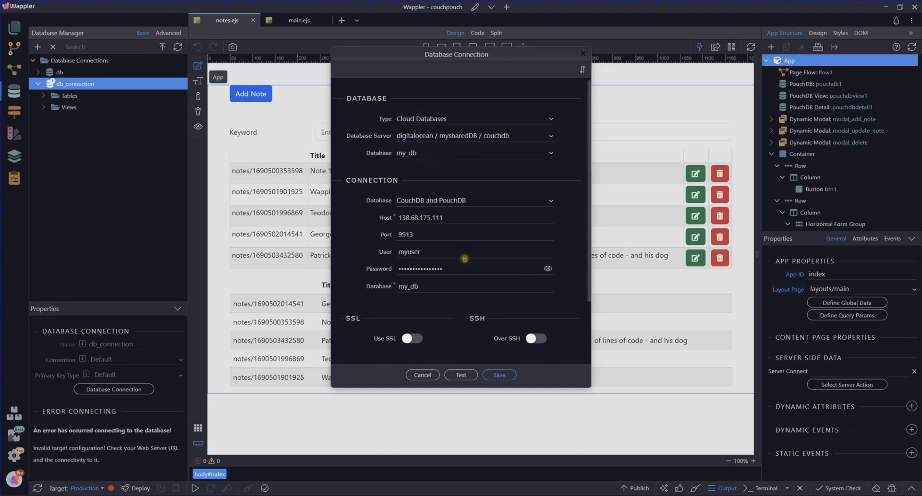
pyautogui.click(461, 376)
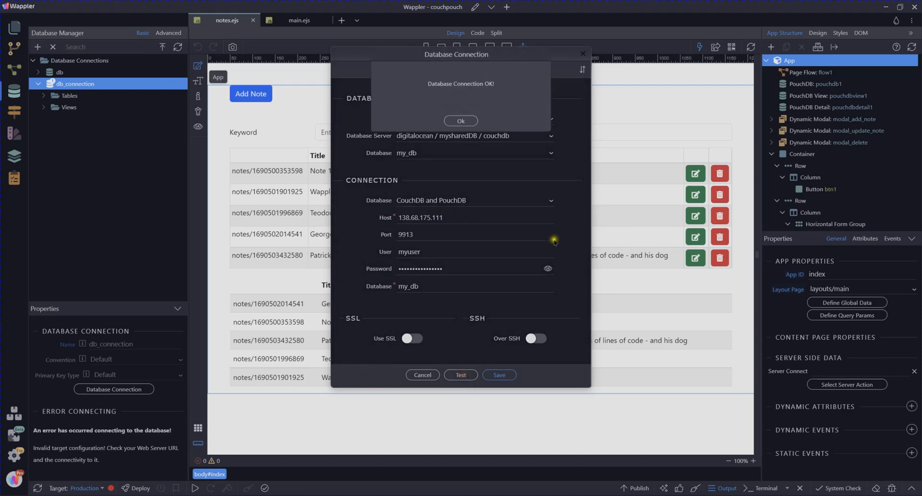
pyautogui.click(460, 121)
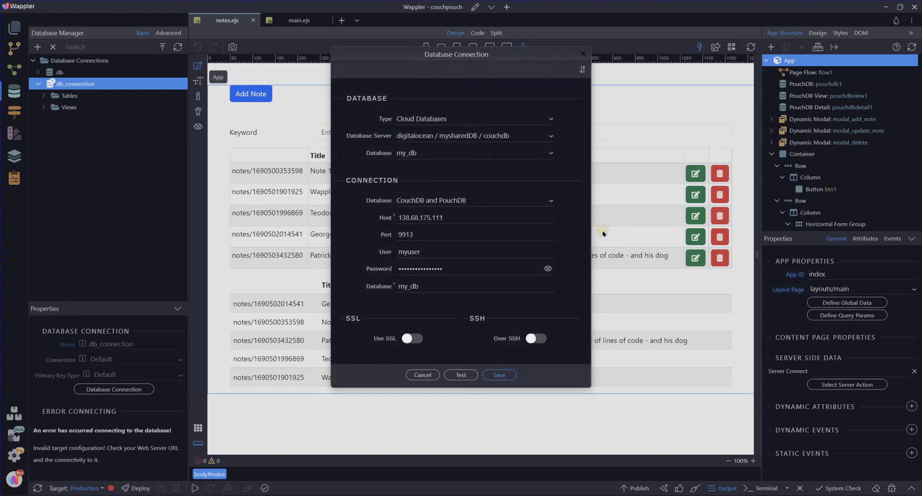
pyautogui.moveTo(610, 226)
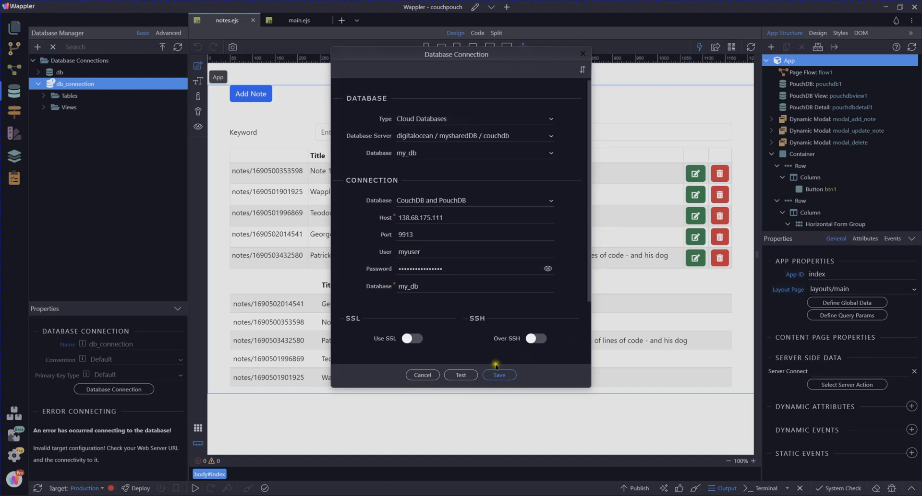
# Step: Save the production db_connection settings pointing to the DigitalOcean couchdb server
pyautogui.click(498, 376)
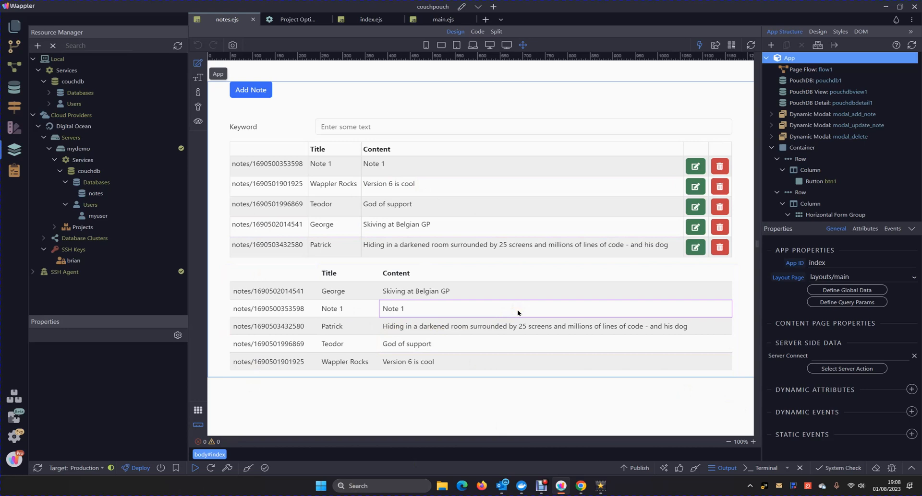
pyautogui.moveTo(394, 259)
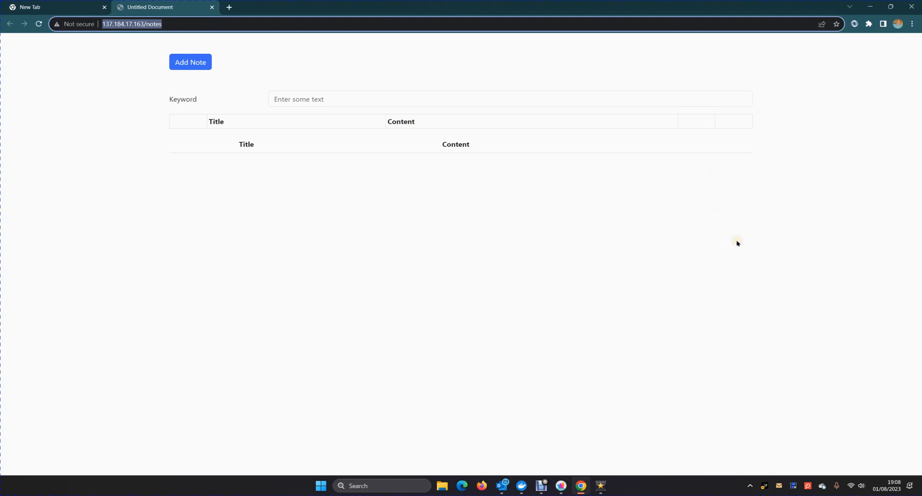
pyautogui.moveTo(109, 35)
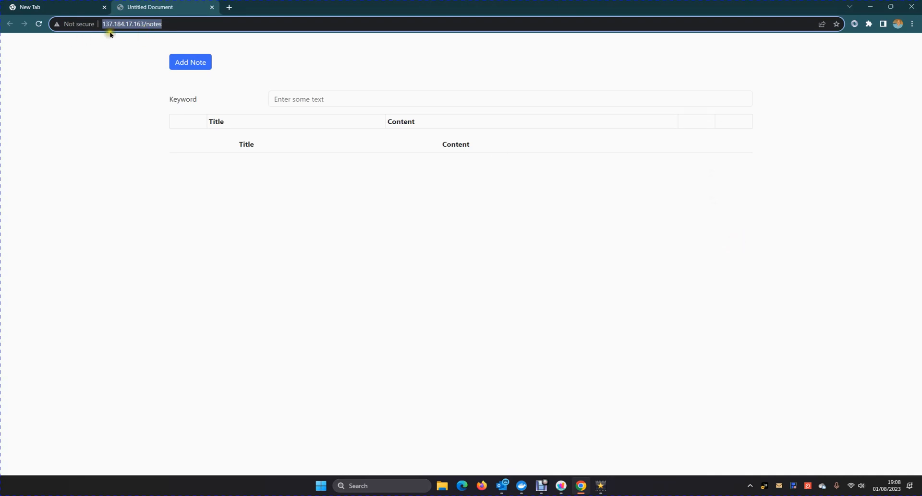
pyautogui.moveTo(202, 74)
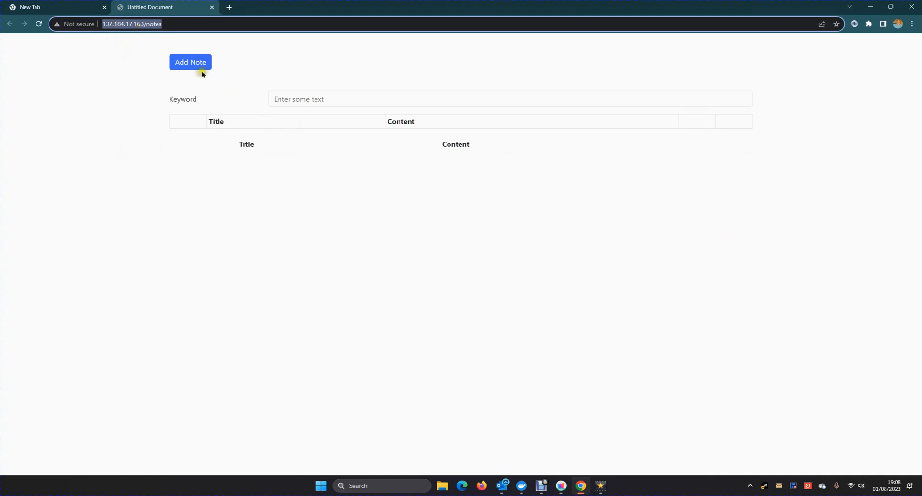
# Step: Add a note titled Hello World with content From Hyperbytes to the deployed notes app
pyautogui.click(190, 62)
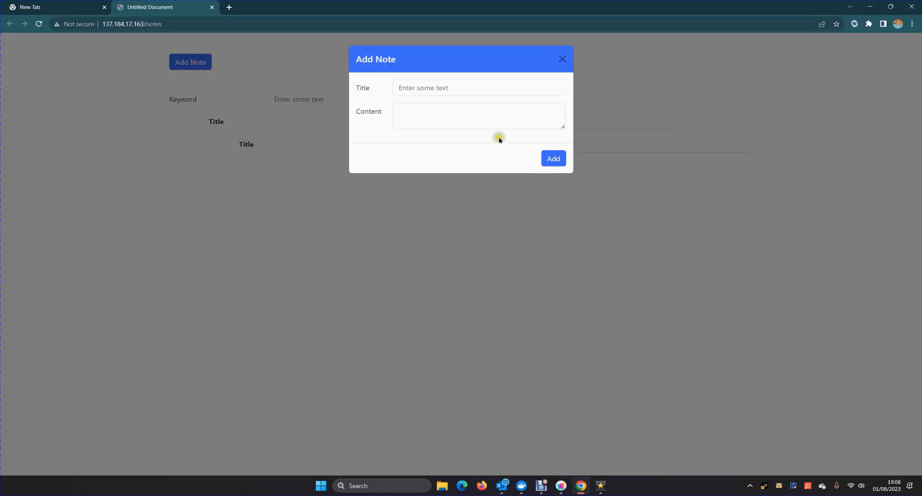
pyautogui.click(478, 87)
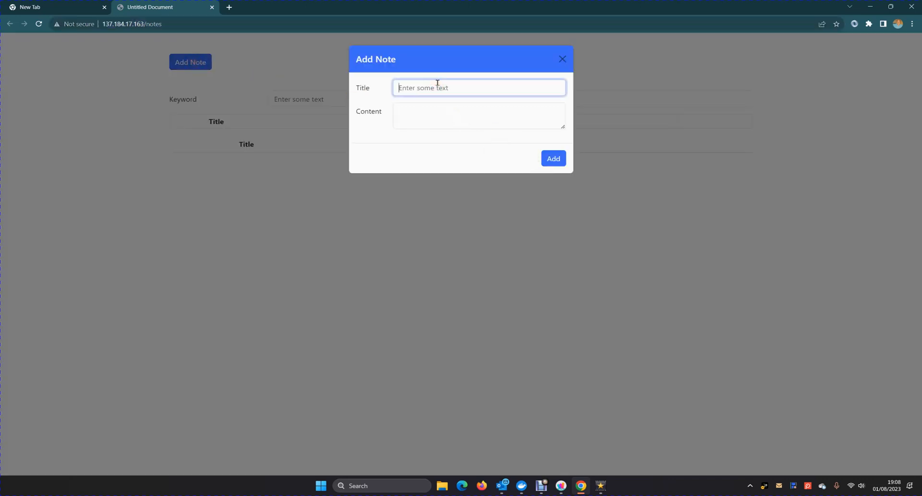
pyautogui.write('Hello Worl')
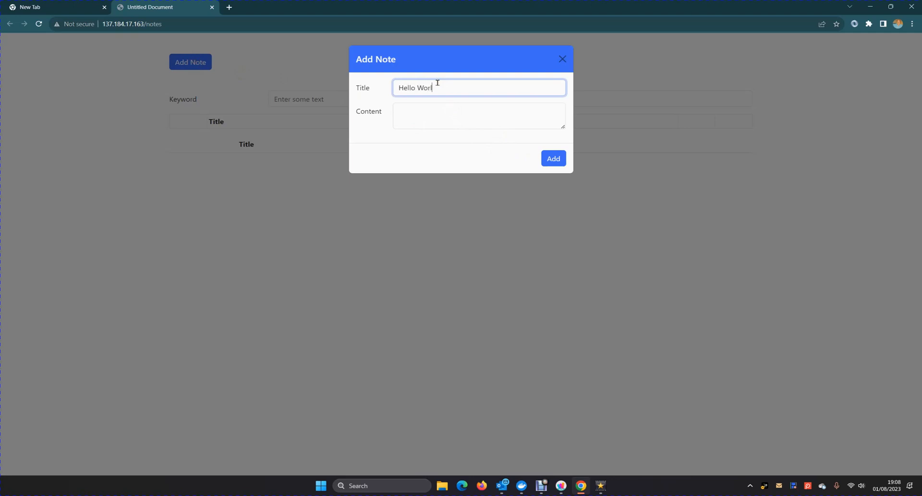
pyautogui.click(478, 116)
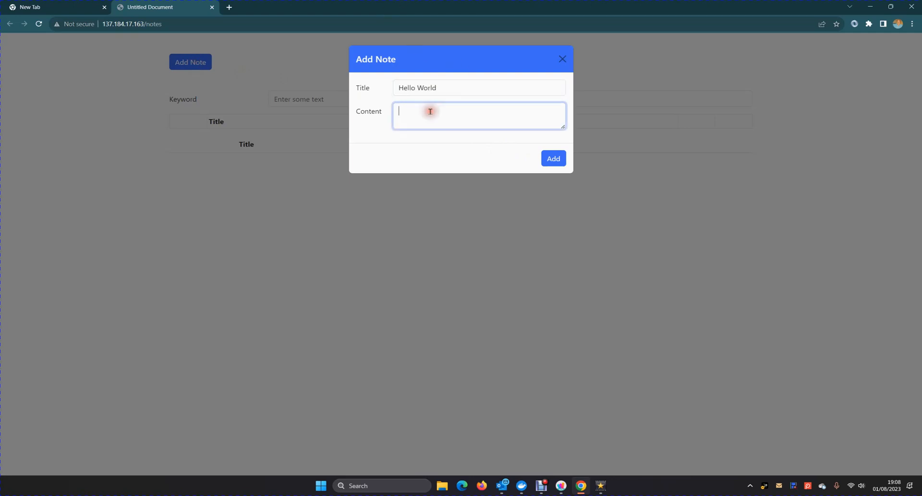
pyautogui.write('FRom')
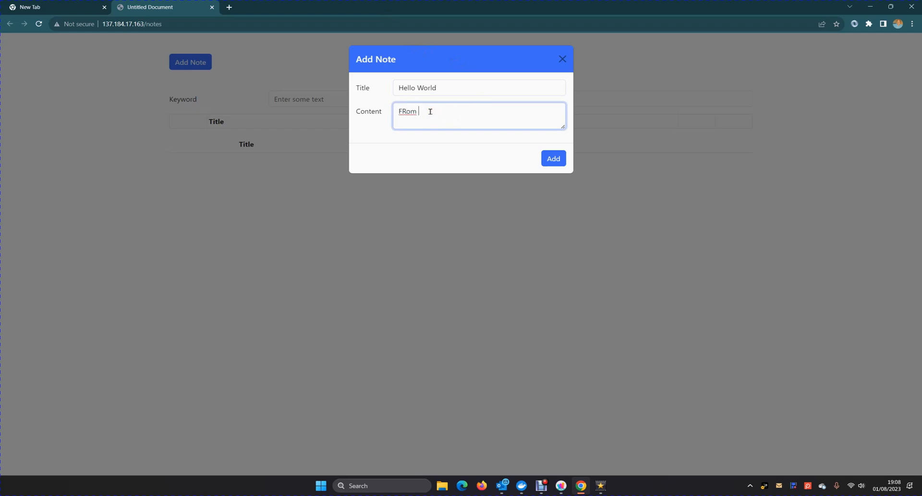
pyautogui.write('Hyperbytes')
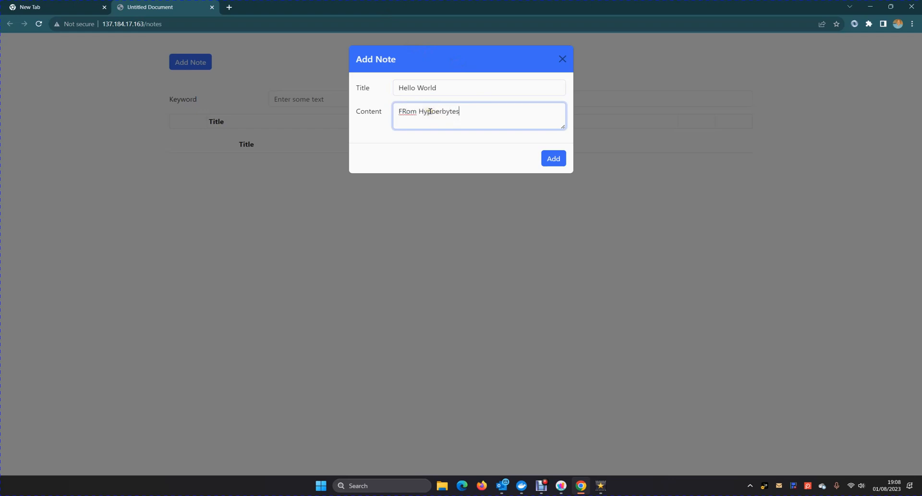
pyautogui.moveTo(418, 140)
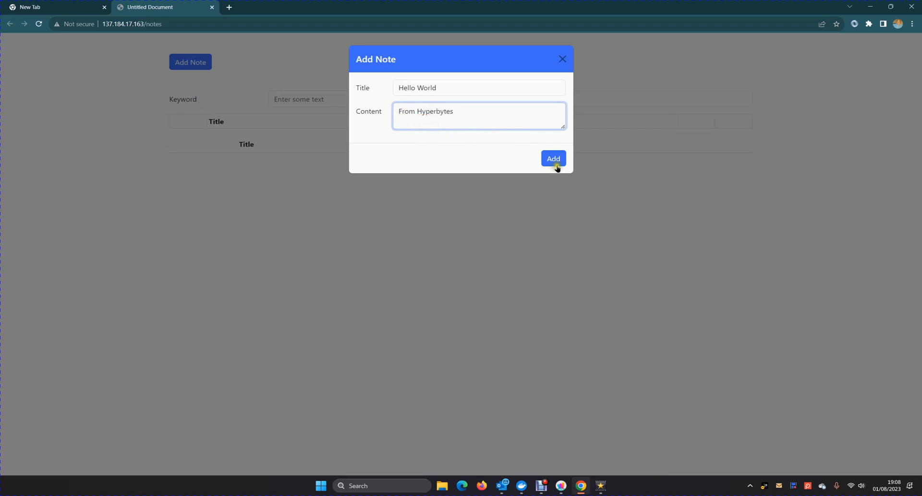
pyautogui.click(553, 159)
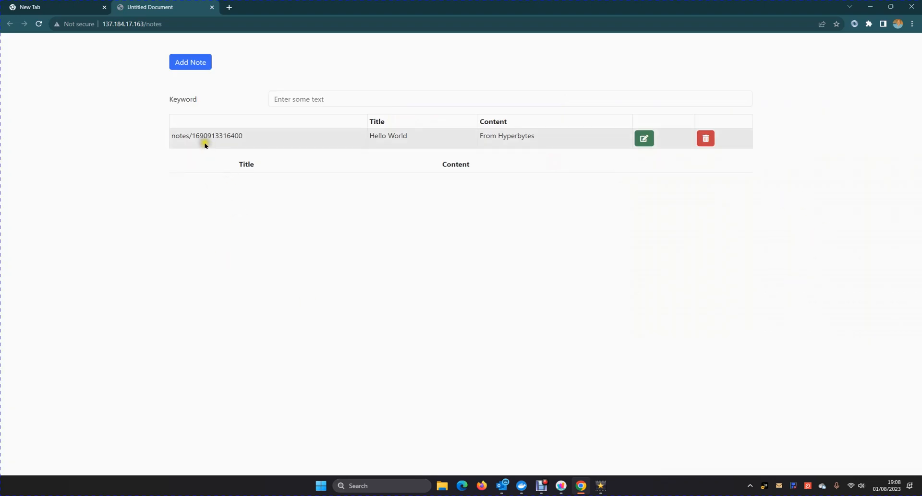
pyautogui.moveTo(362, 165)
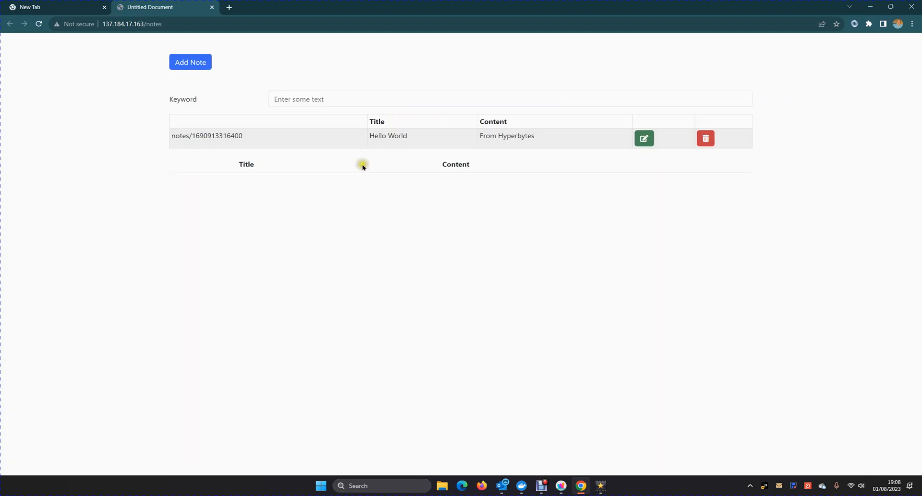
# Step: Edit the Hello World note so its content reads From Hyperbytes and Wappler
pyautogui.click(643, 138)
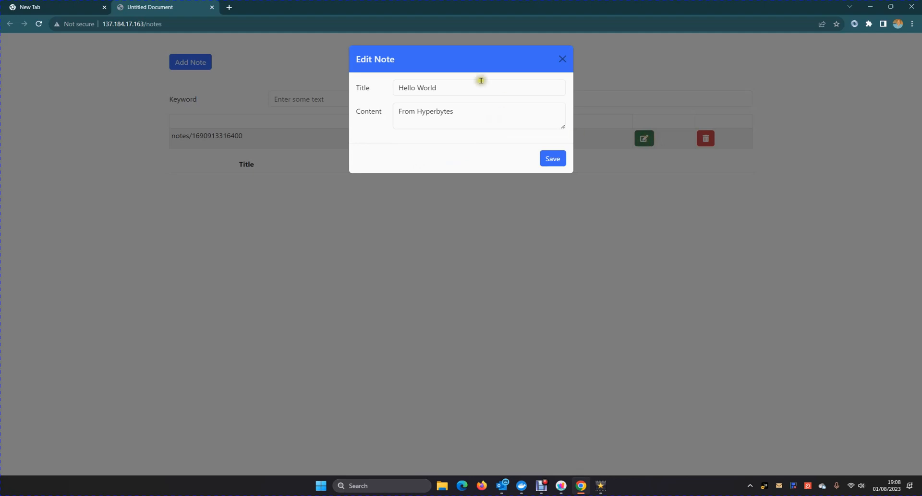
pyautogui.click(434, 111)
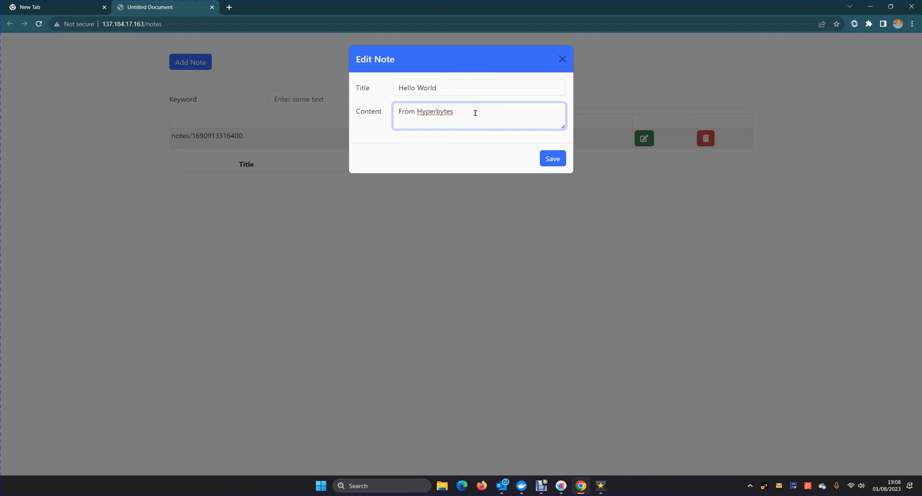
pyautogui.write('and Wappler')
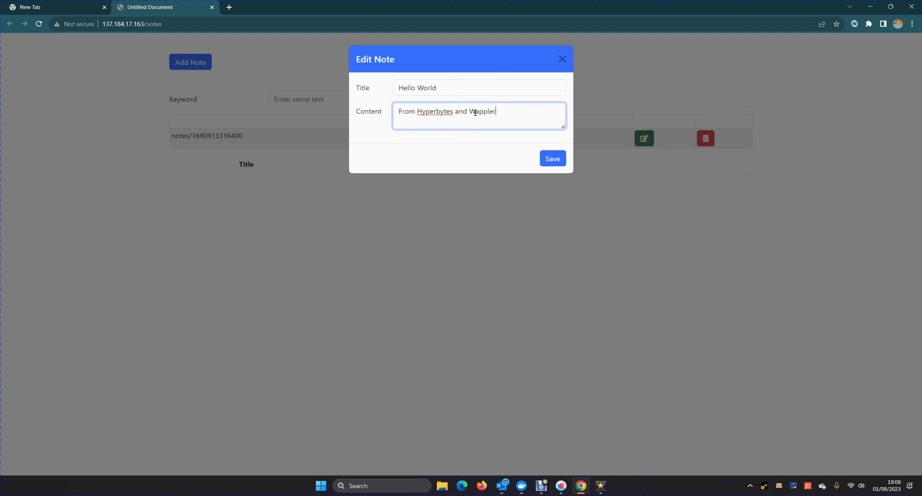
pyautogui.click(551, 158)
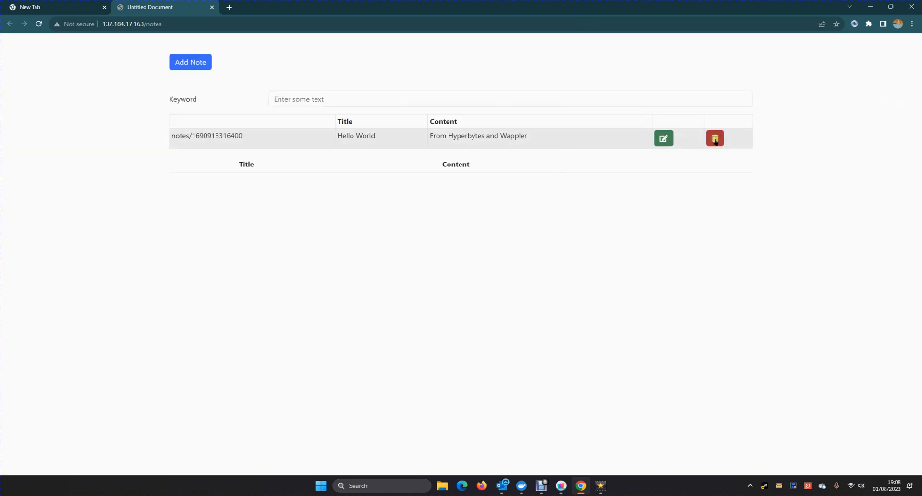
pyautogui.click(190, 62)
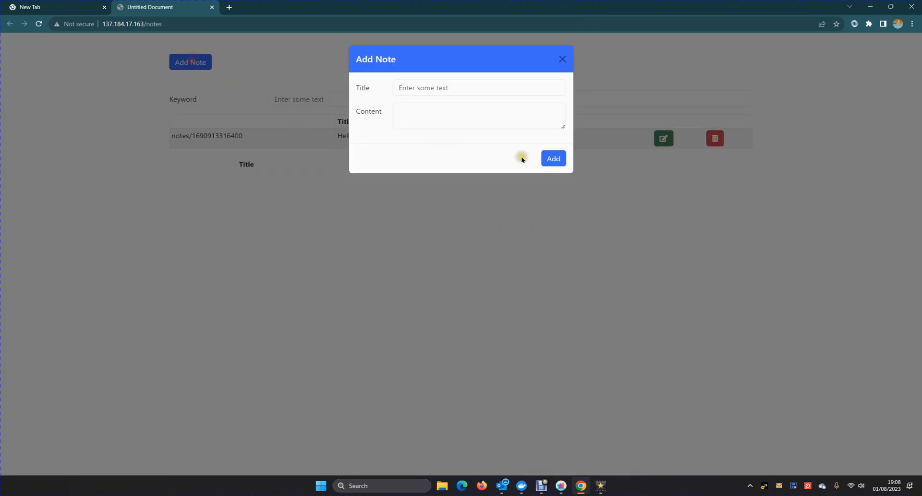
pyautogui.write('test')
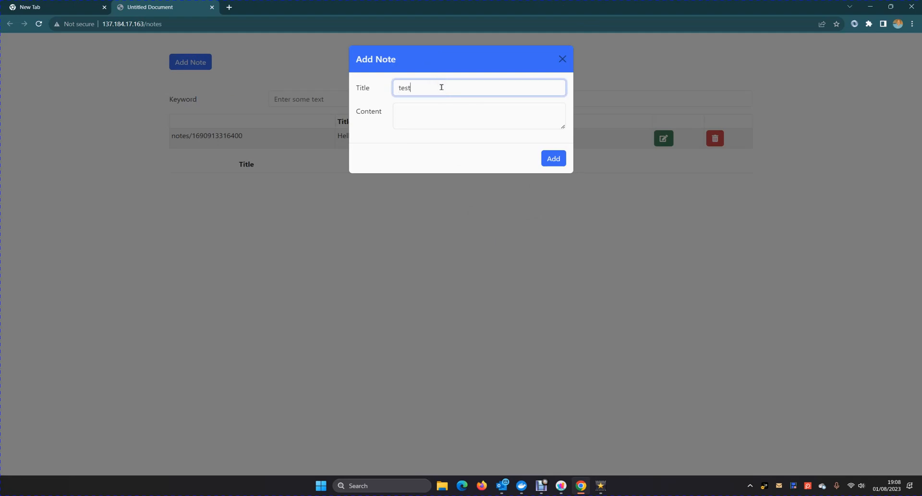
pyautogui.write('cvb')
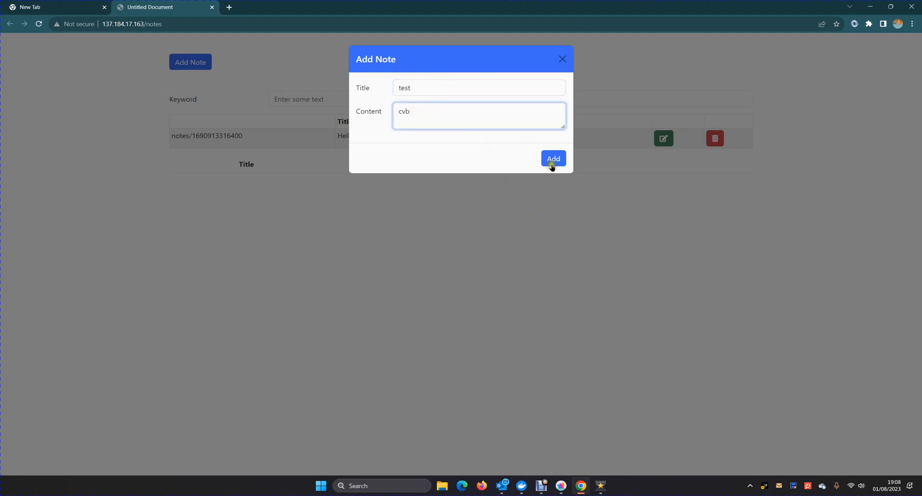
pyautogui.click(552, 158)
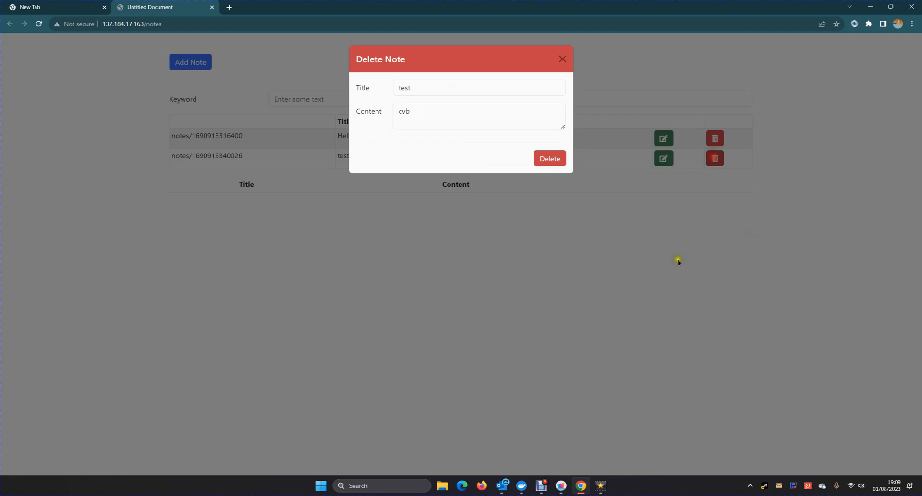
pyautogui.click(548, 159)
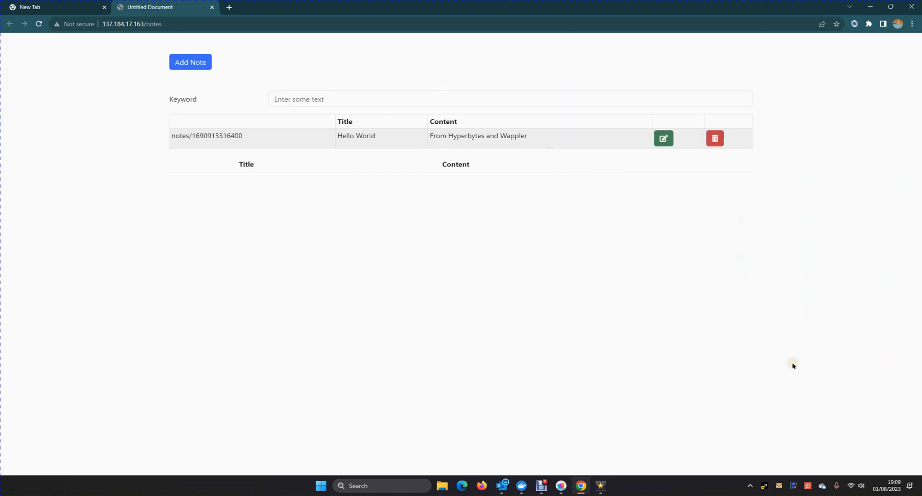